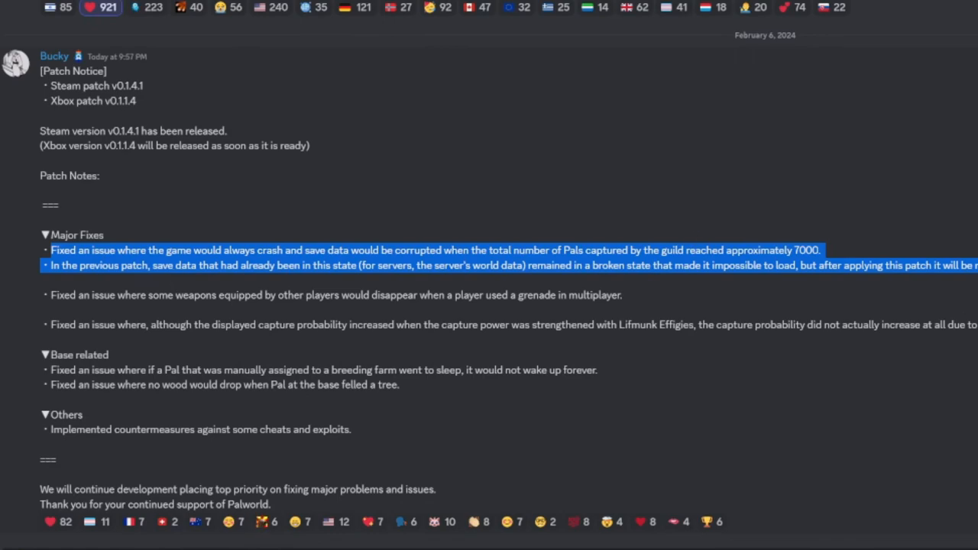
pyautogui.moveTo(835, 250)
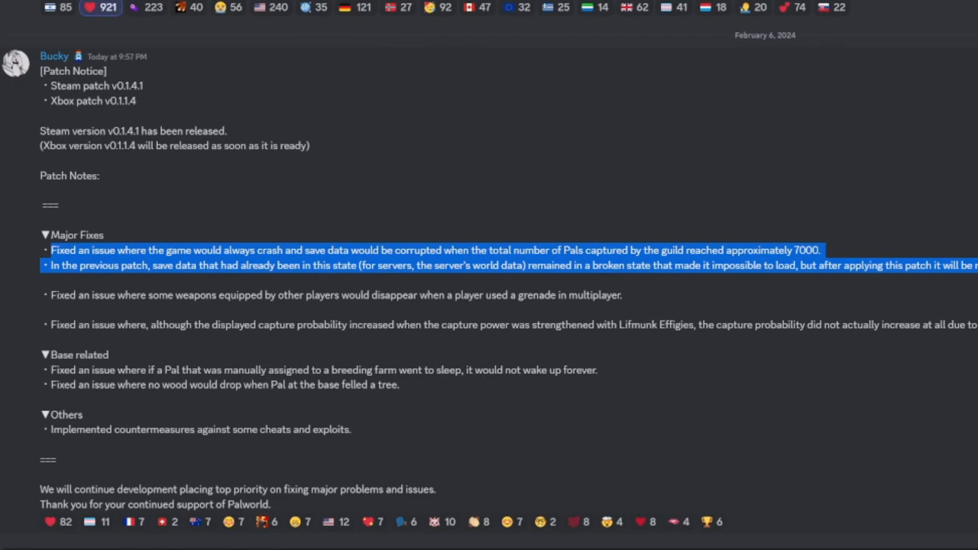
pyautogui.moveTo(640, 305)
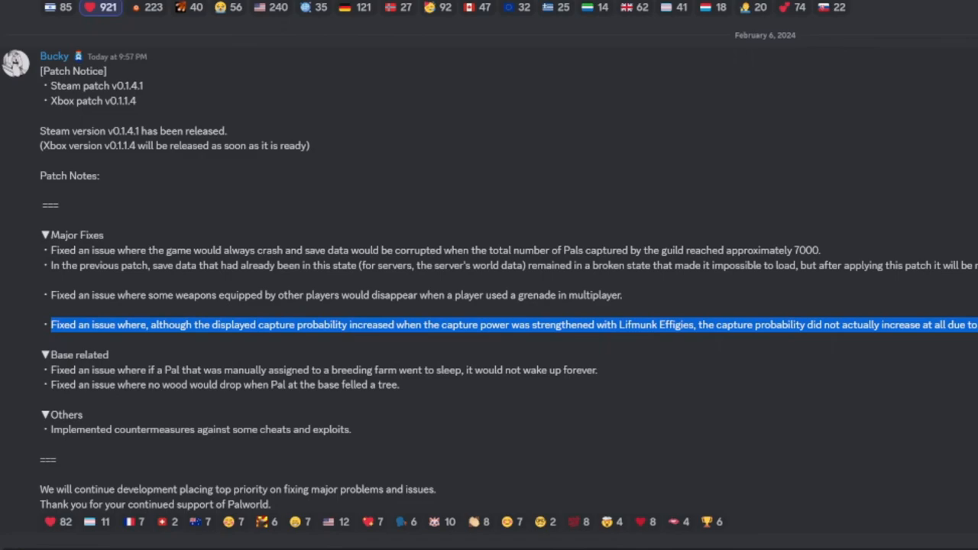
pyautogui.moveTo(665, 346)
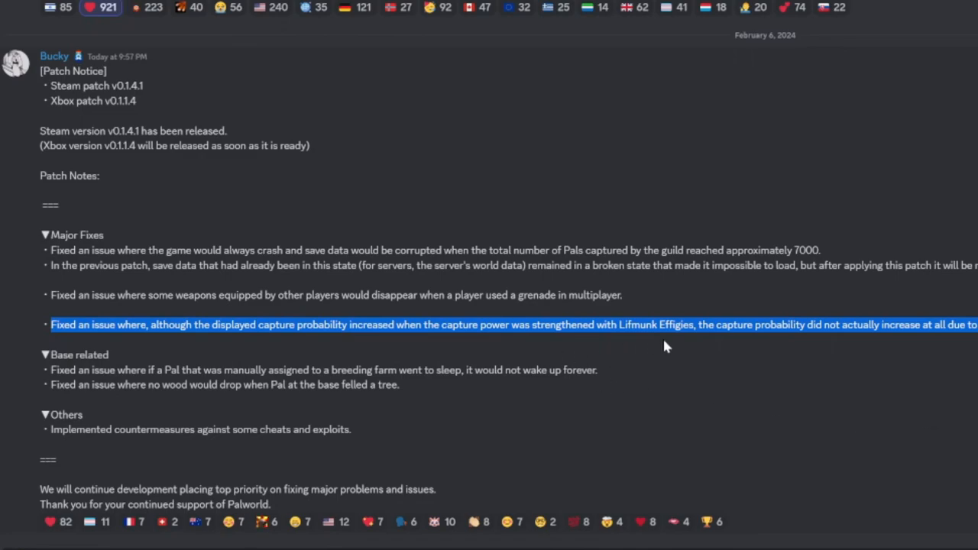
pyautogui.moveTo(596, 359)
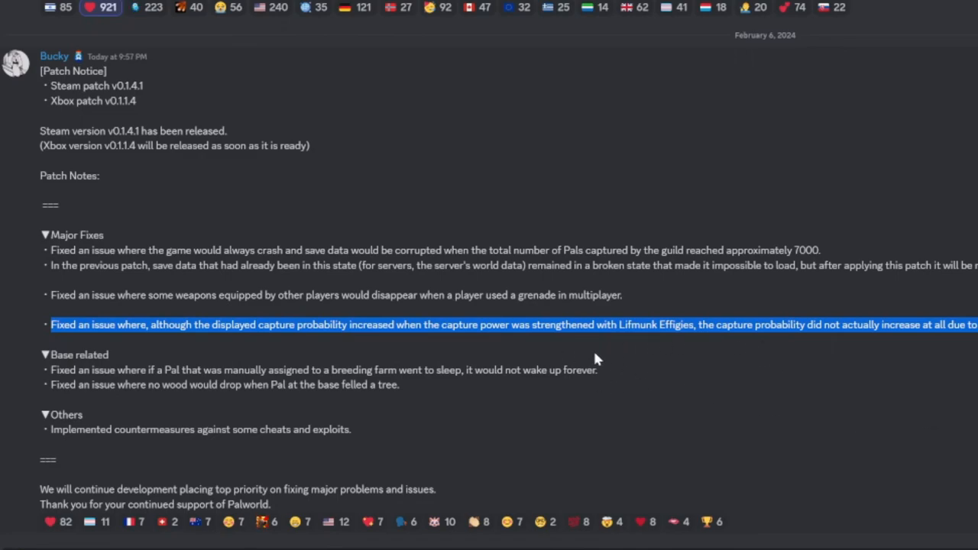
pyautogui.moveTo(638, 349)
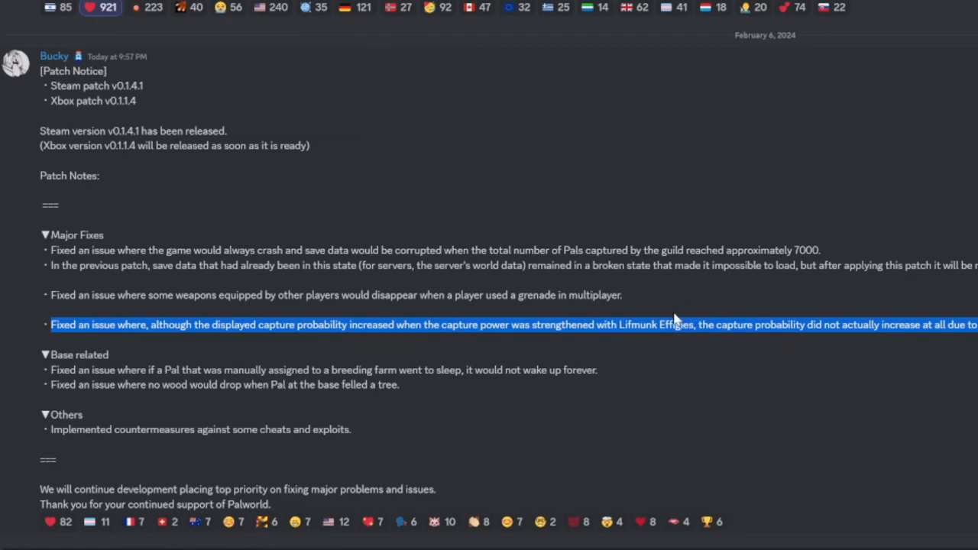
pyautogui.moveTo(660, 343)
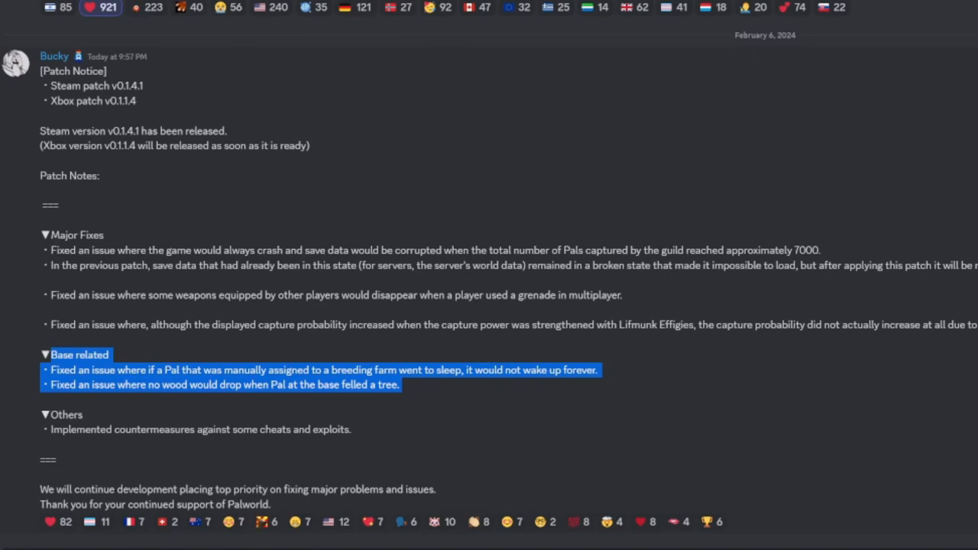
pyautogui.moveTo(424, 354)
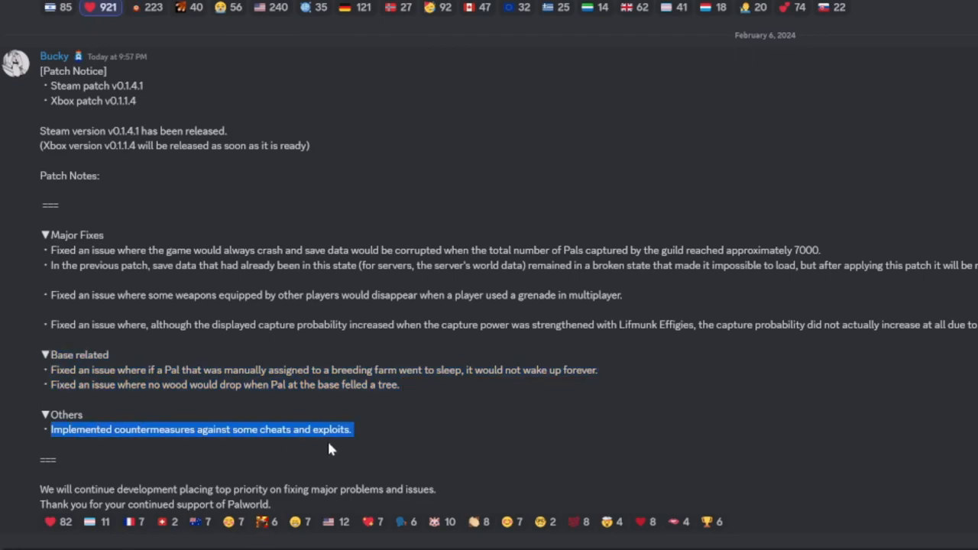
pyautogui.moveTo(384, 449)
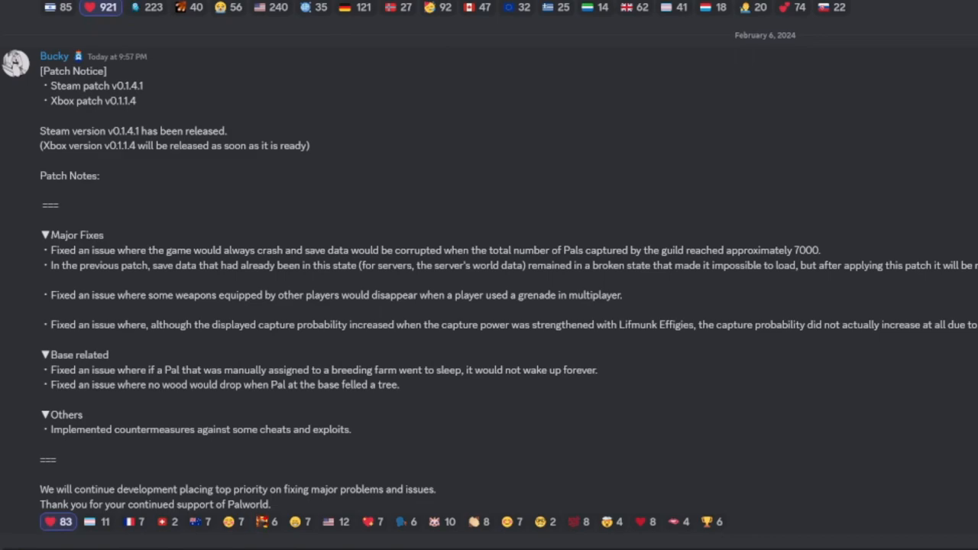
# - Drag across a line of the Palworld patch notes, with the heart reaction at 83
pyautogui.moveTo(49, 250); pyautogui.dragTo(822, 265)
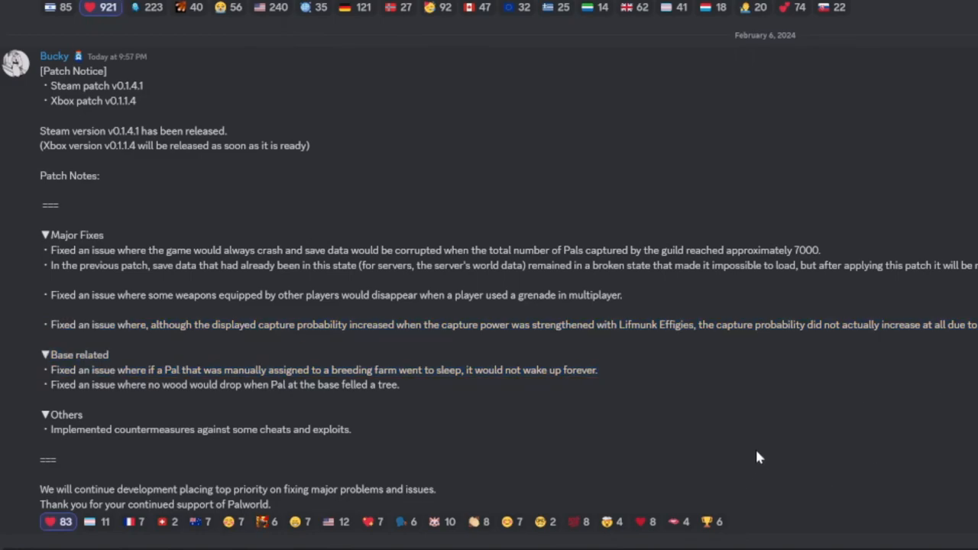
pyautogui.moveTo(741, 421)
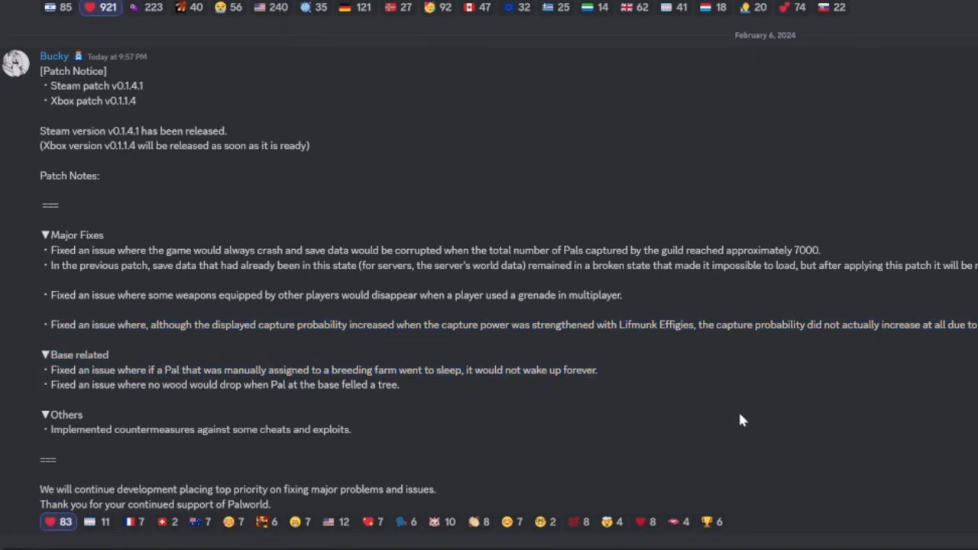